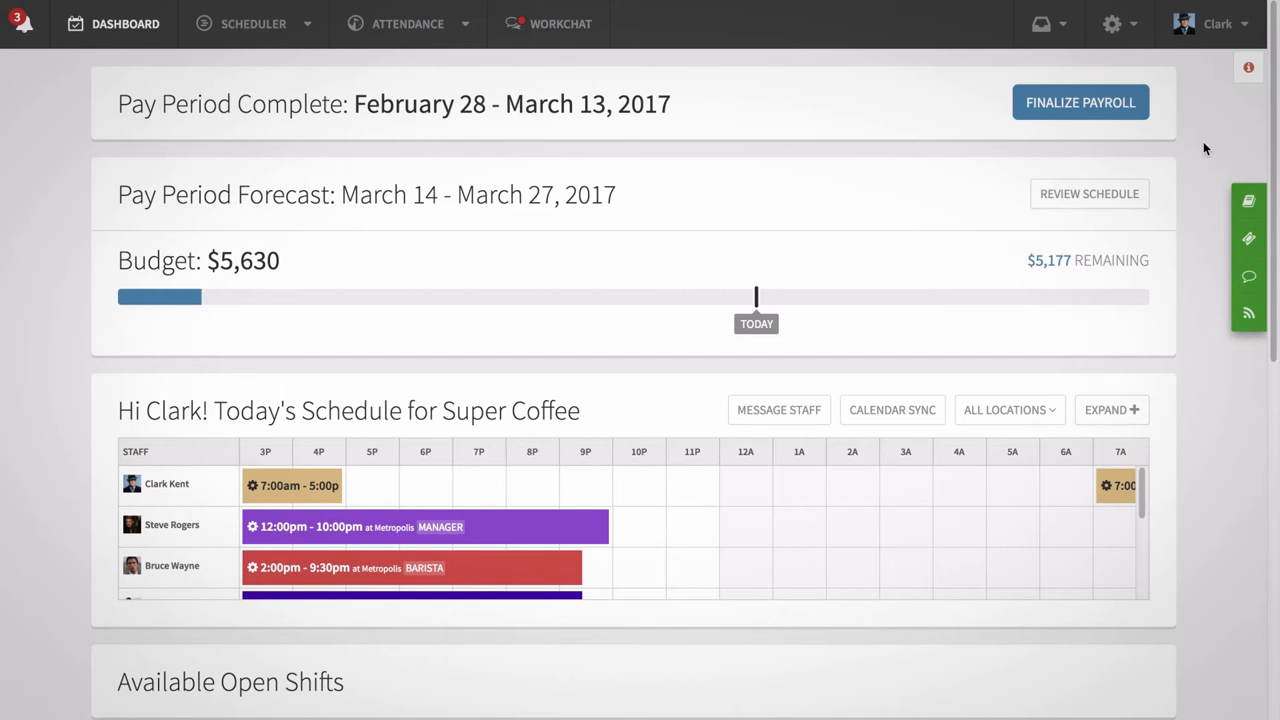
Step: Open App Settings from the Clark user menu to view Super Coffee's general settings
left_click(1111, 23)
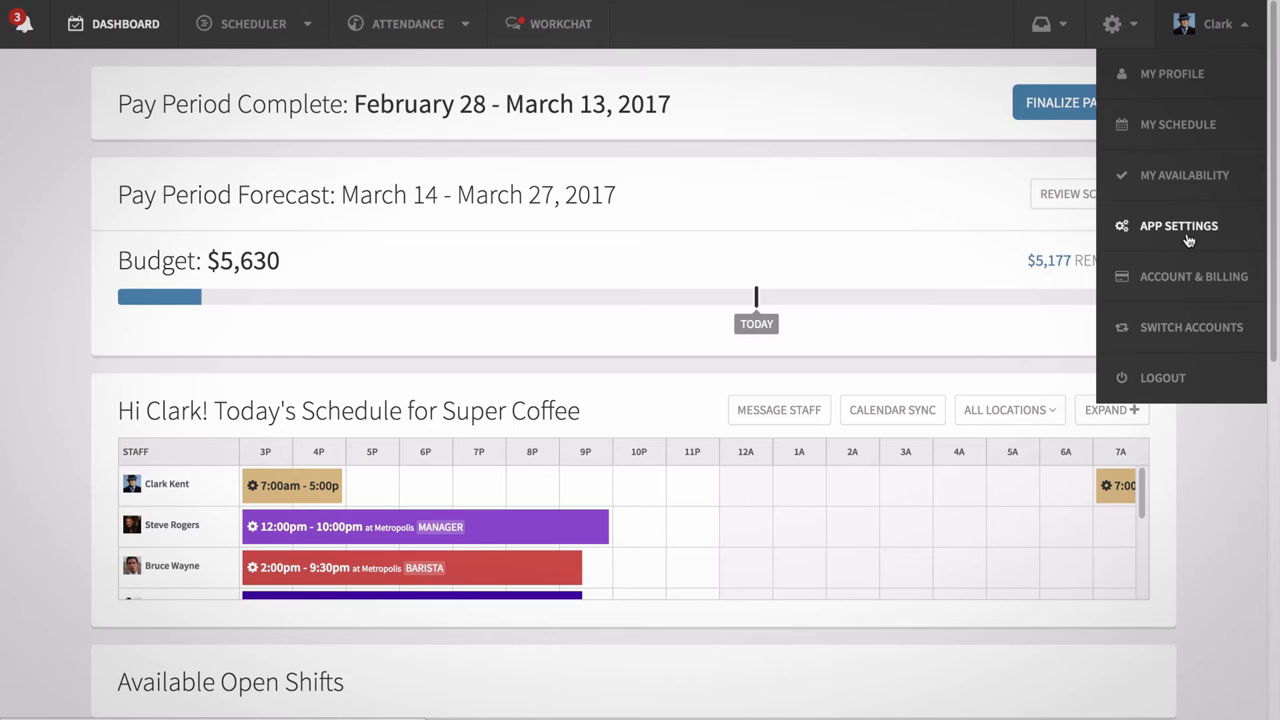
left_click(1178, 225)
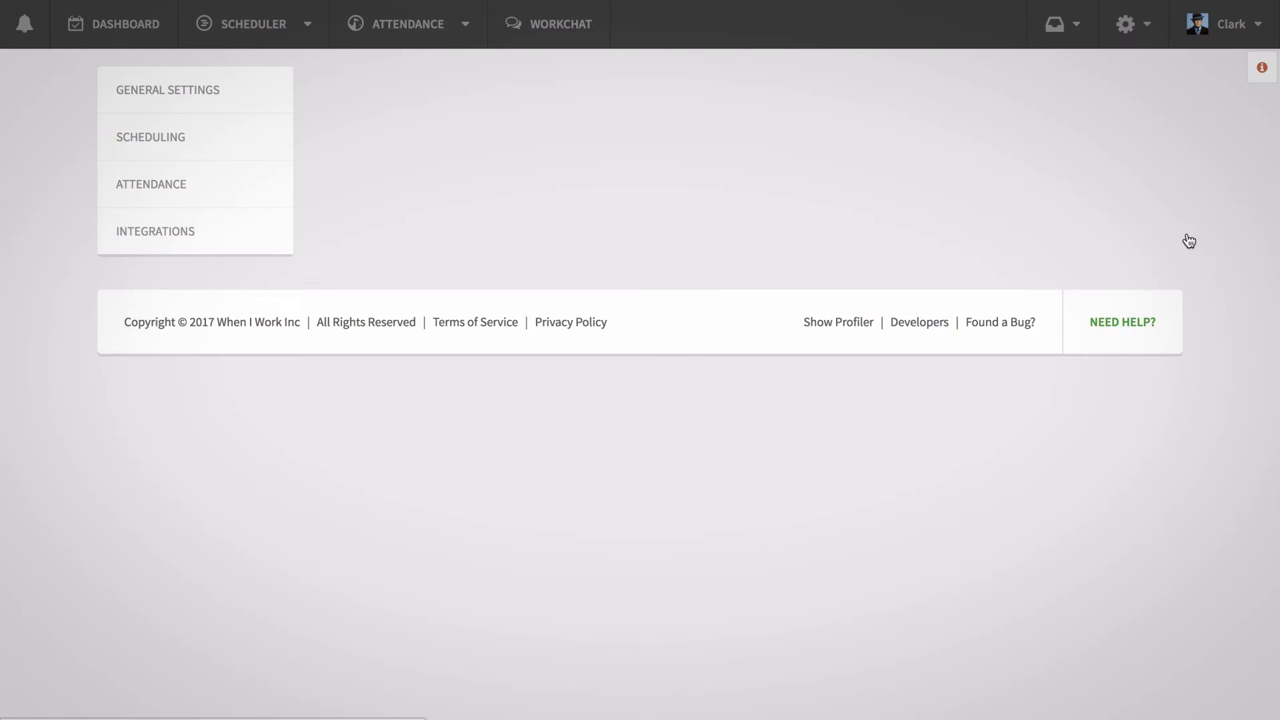
left_click(167, 89)
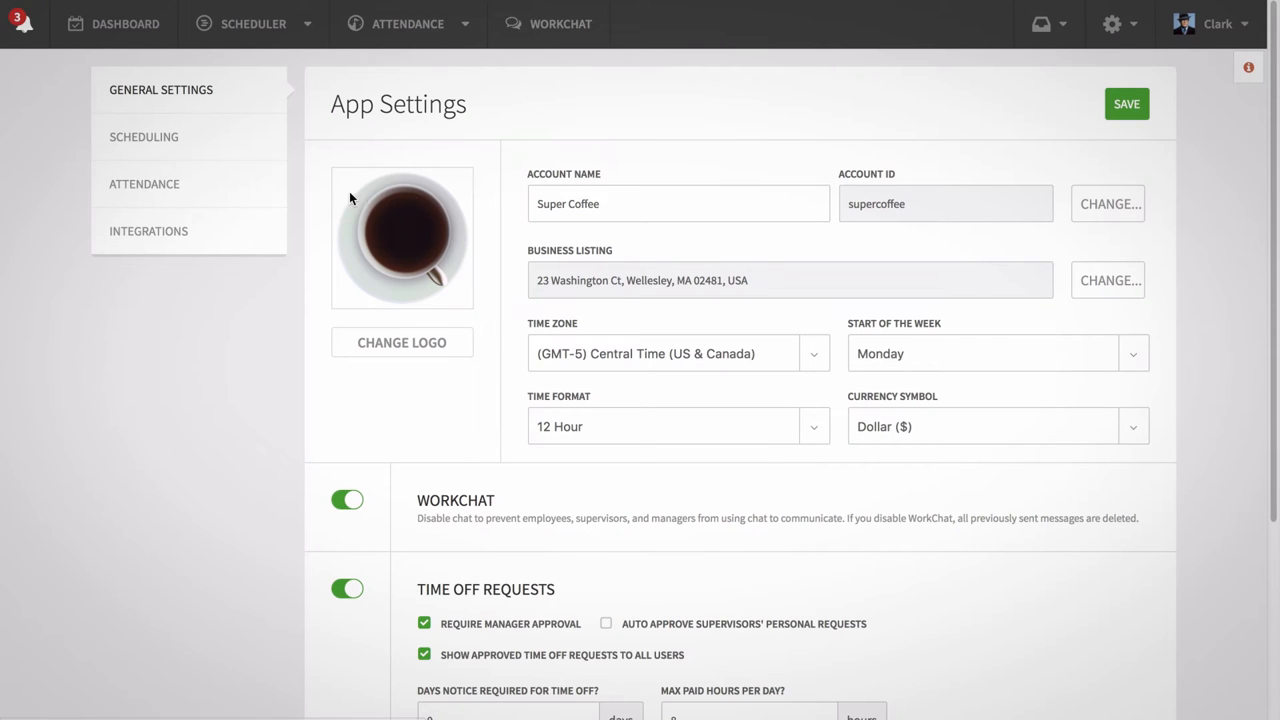
Step: Show the Attendance settings with the Time Clock and payroll options
left_click(144, 183)
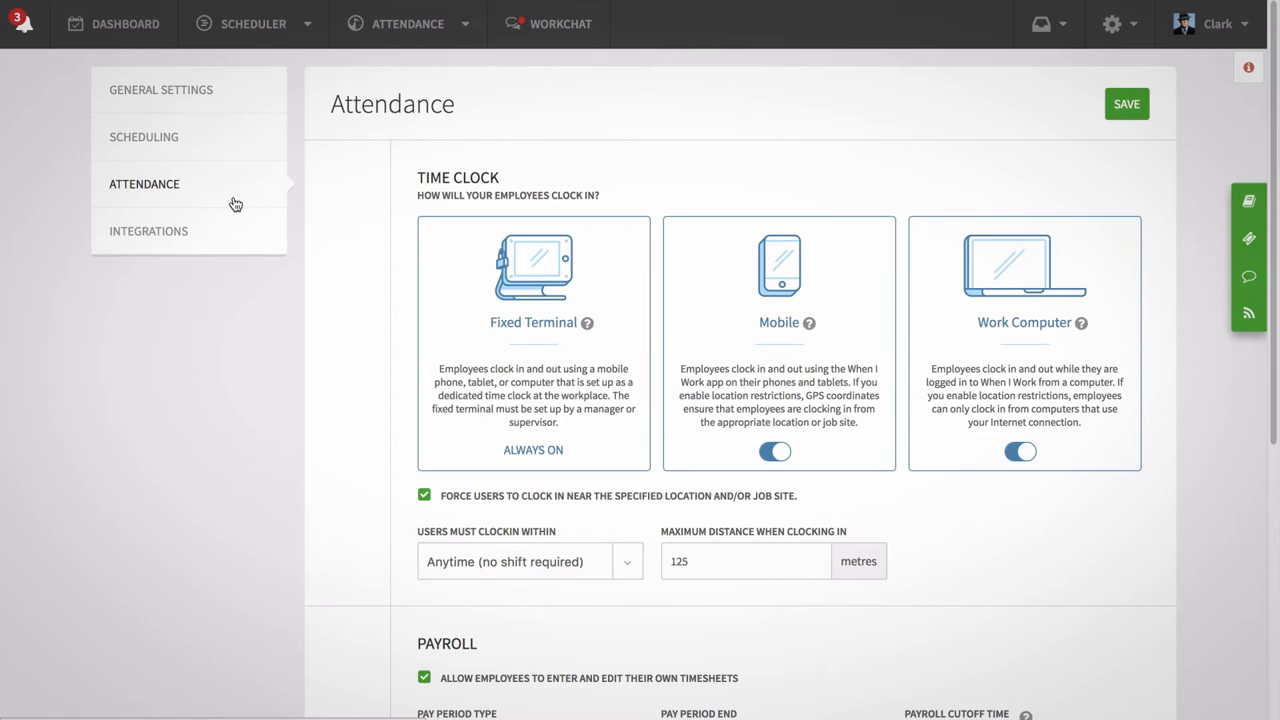
mouse_move(365, 310)
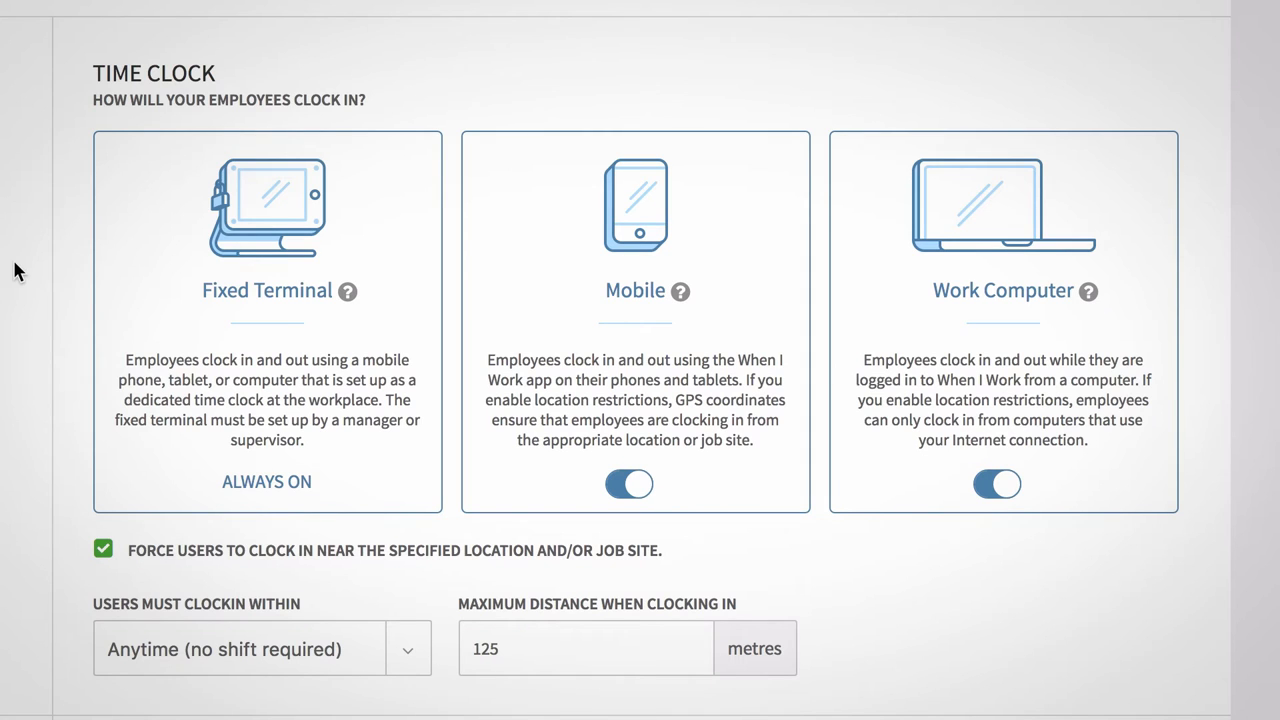
mouse_move(430, 264)
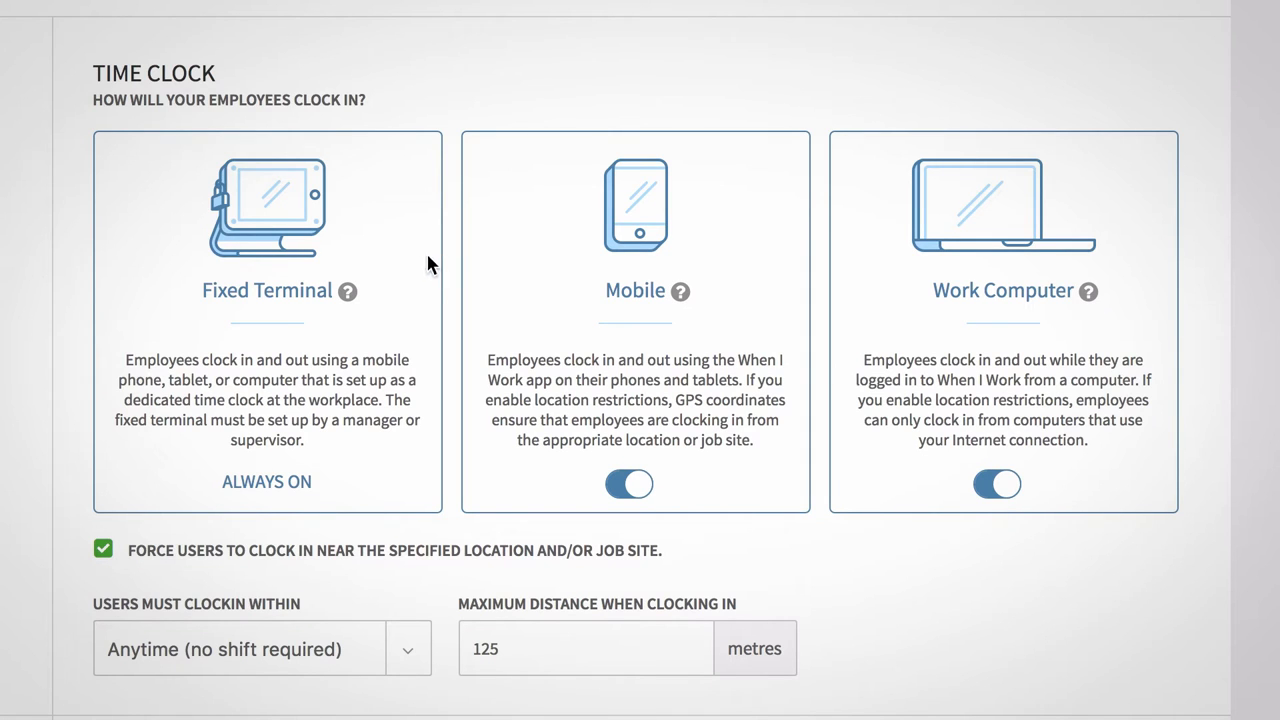
mouse_move(1115, 273)
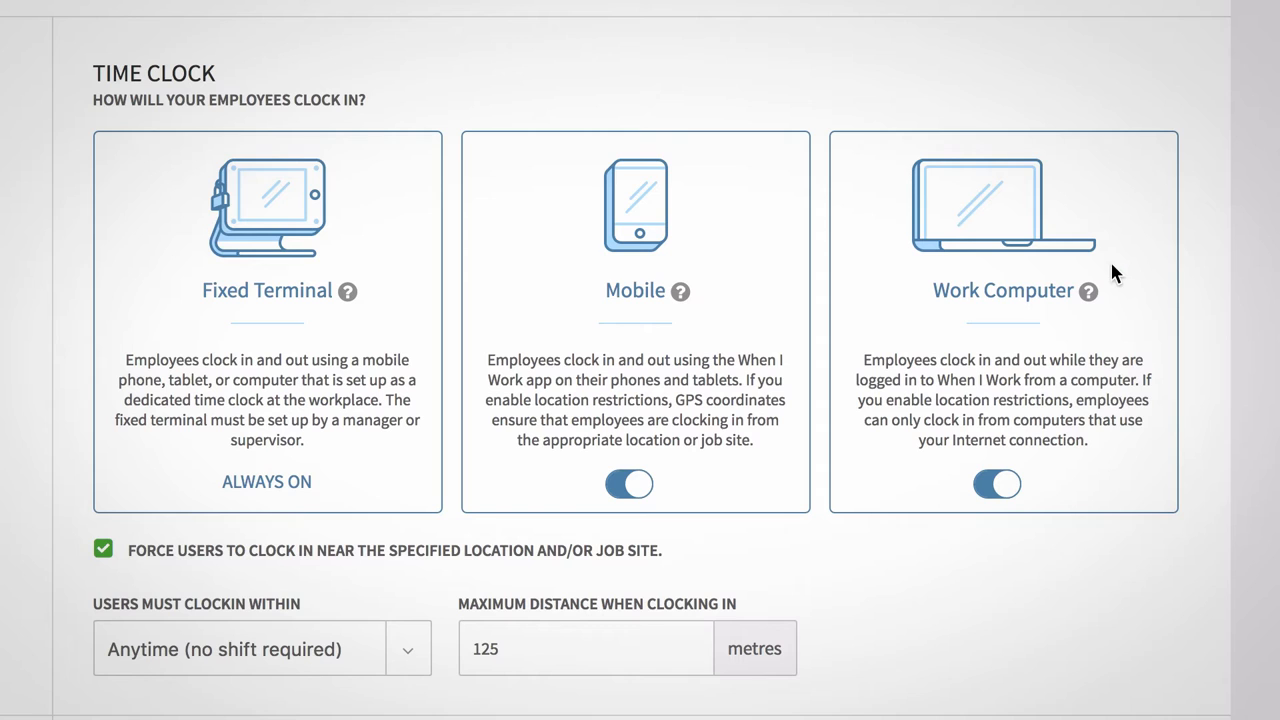
mouse_move(338, 589)
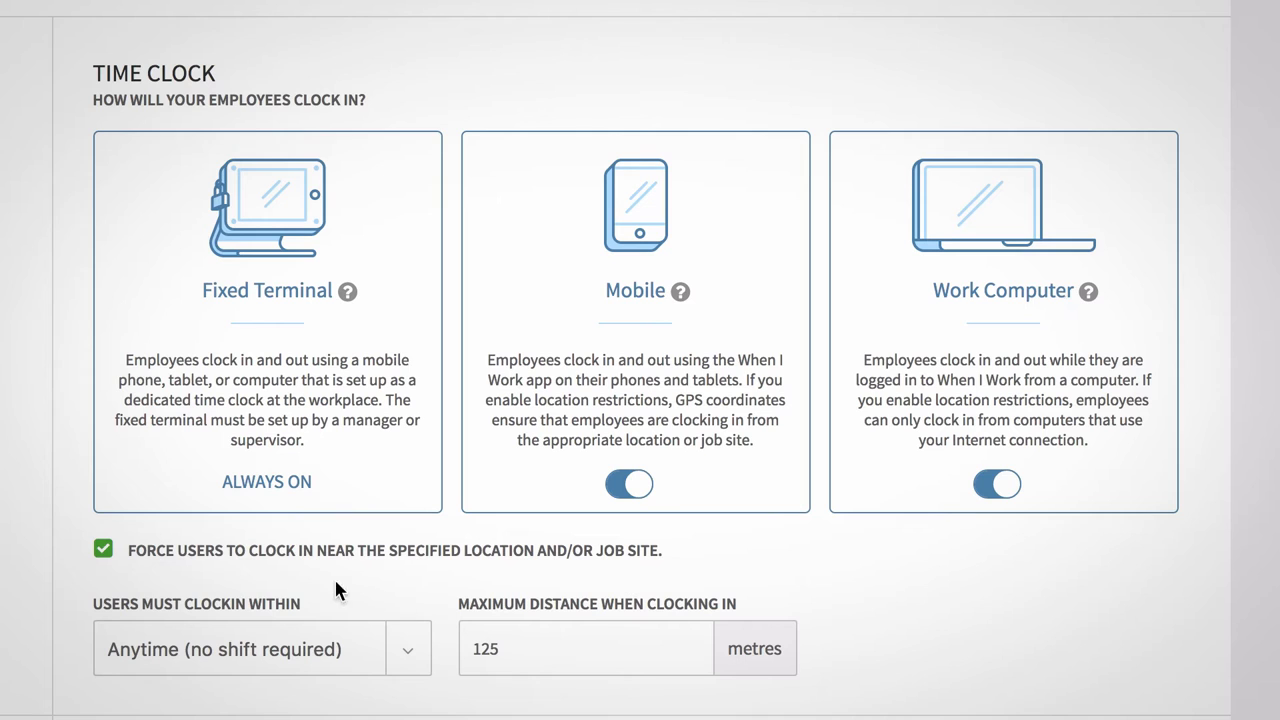
mouse_move(305, 572)
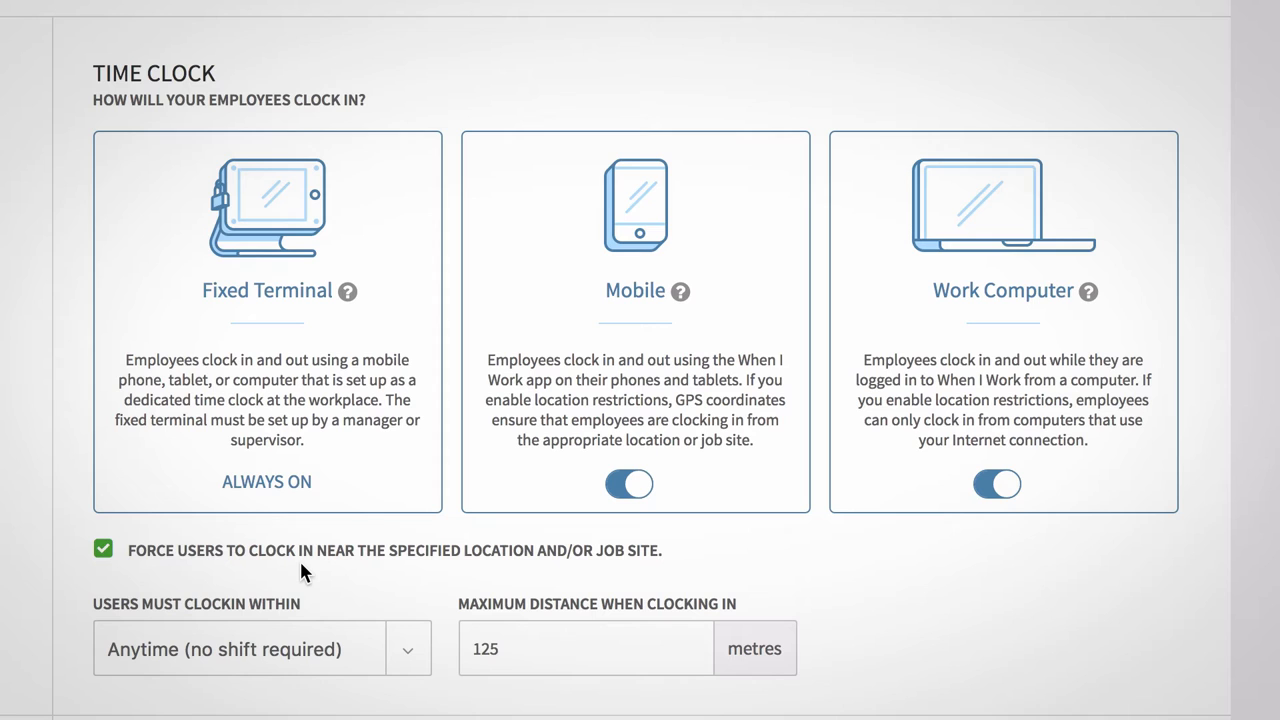
mouse_move(537, 517)
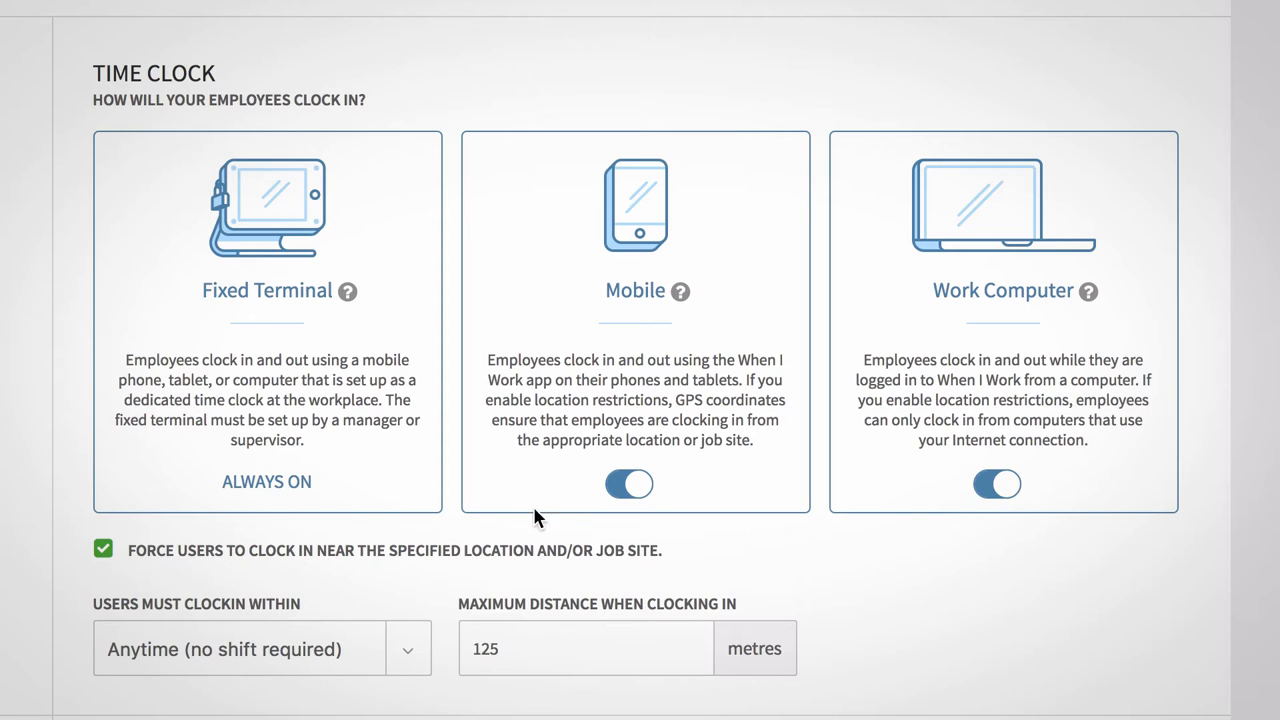
Step: Enable mobile clock-in and dismiss the Mobile Clock In Enabled popup with GOT IT!
left_click(629, 484)
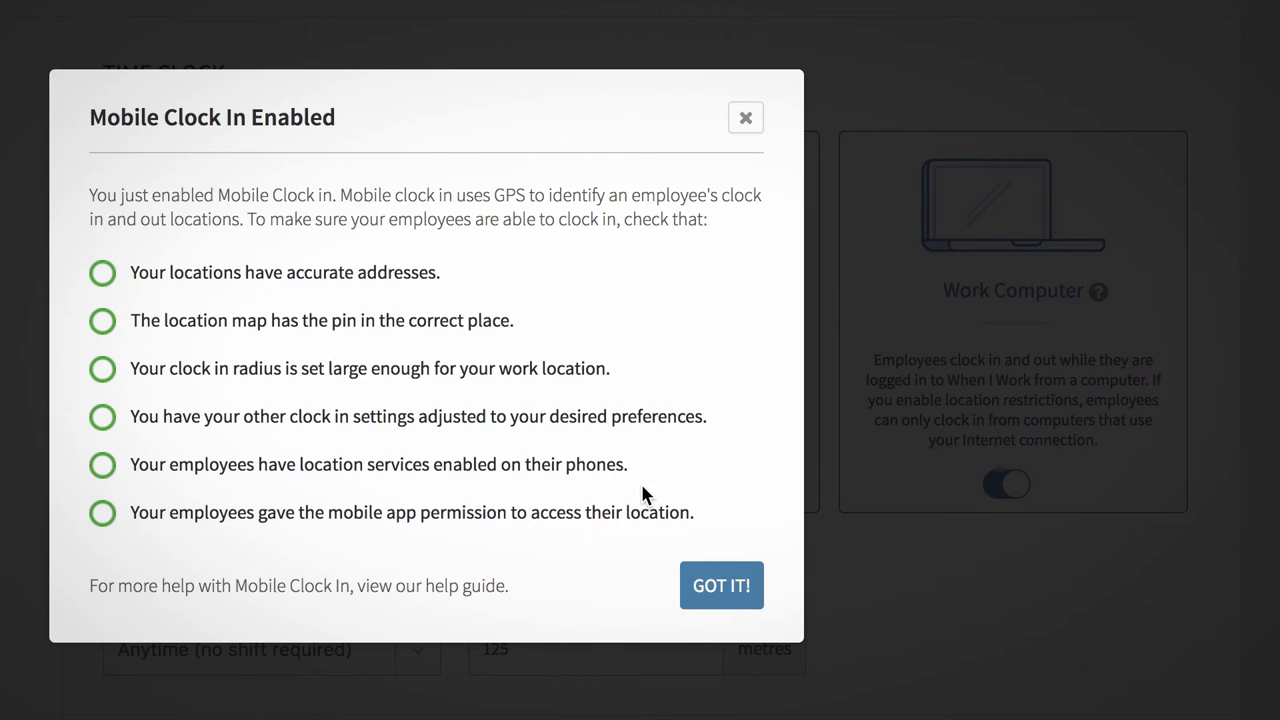
left_click(721, 585)
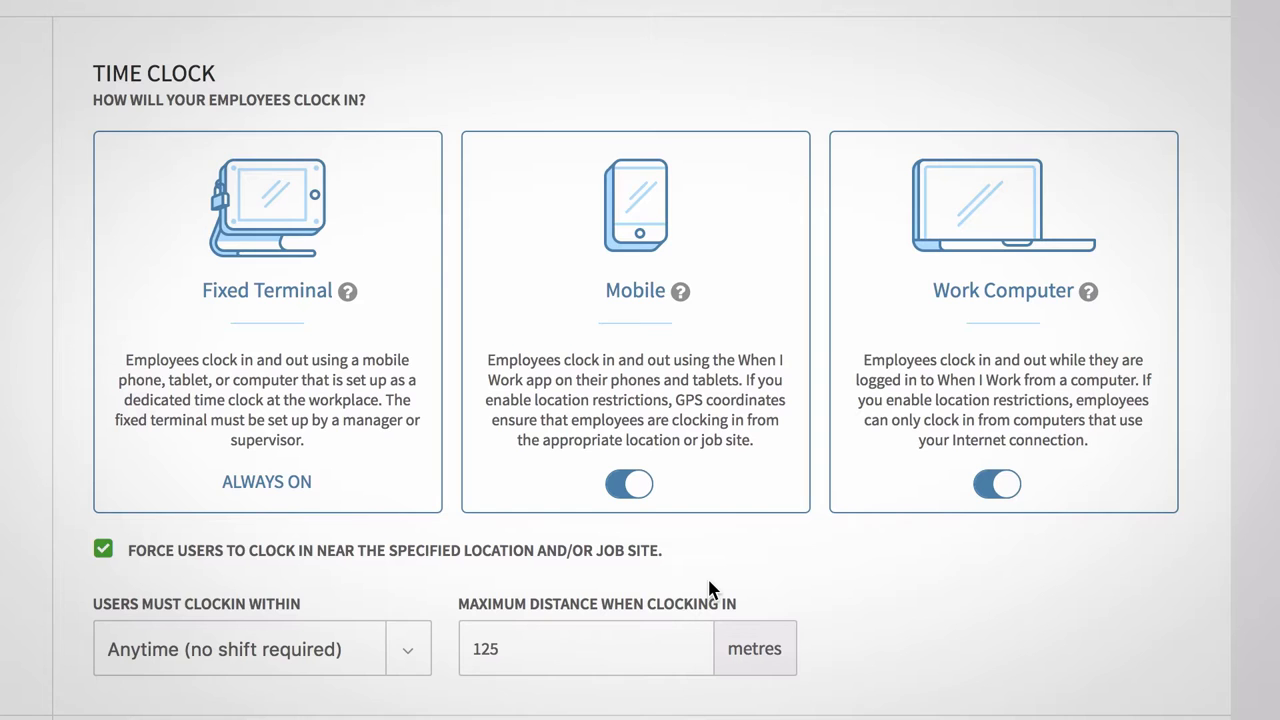
mouse_move(678, 567)
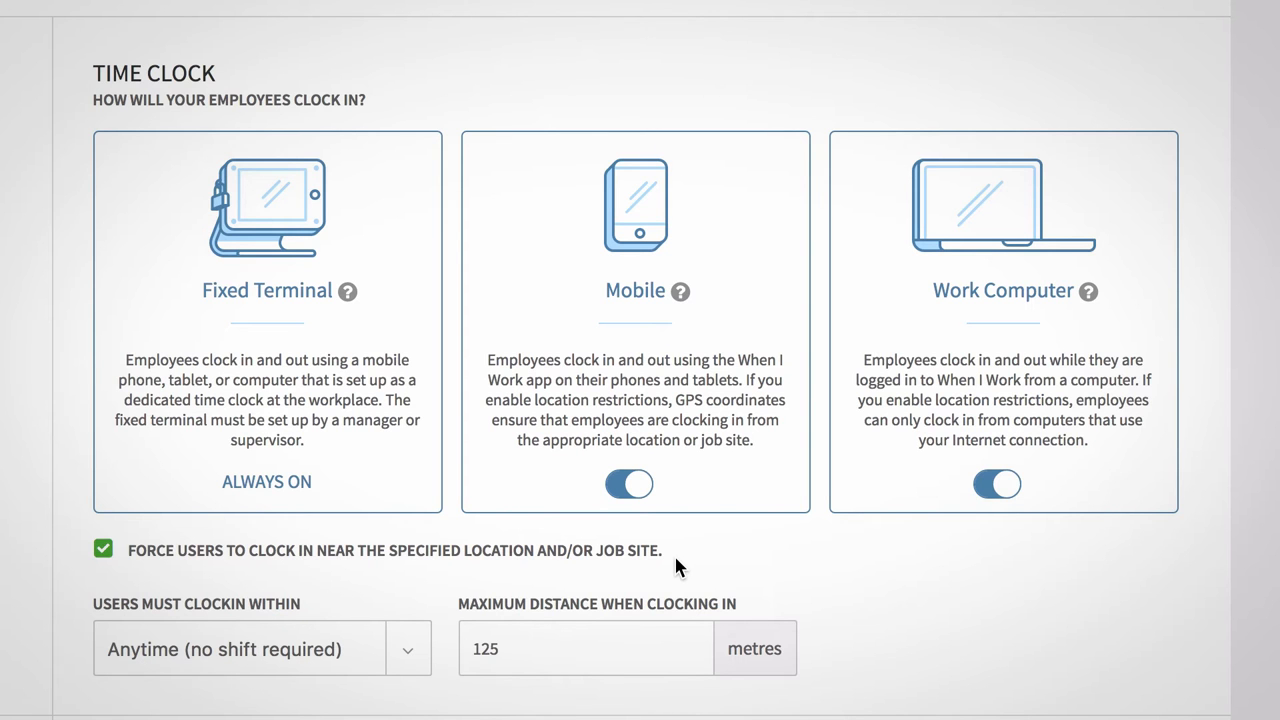
scroll("down", 3)
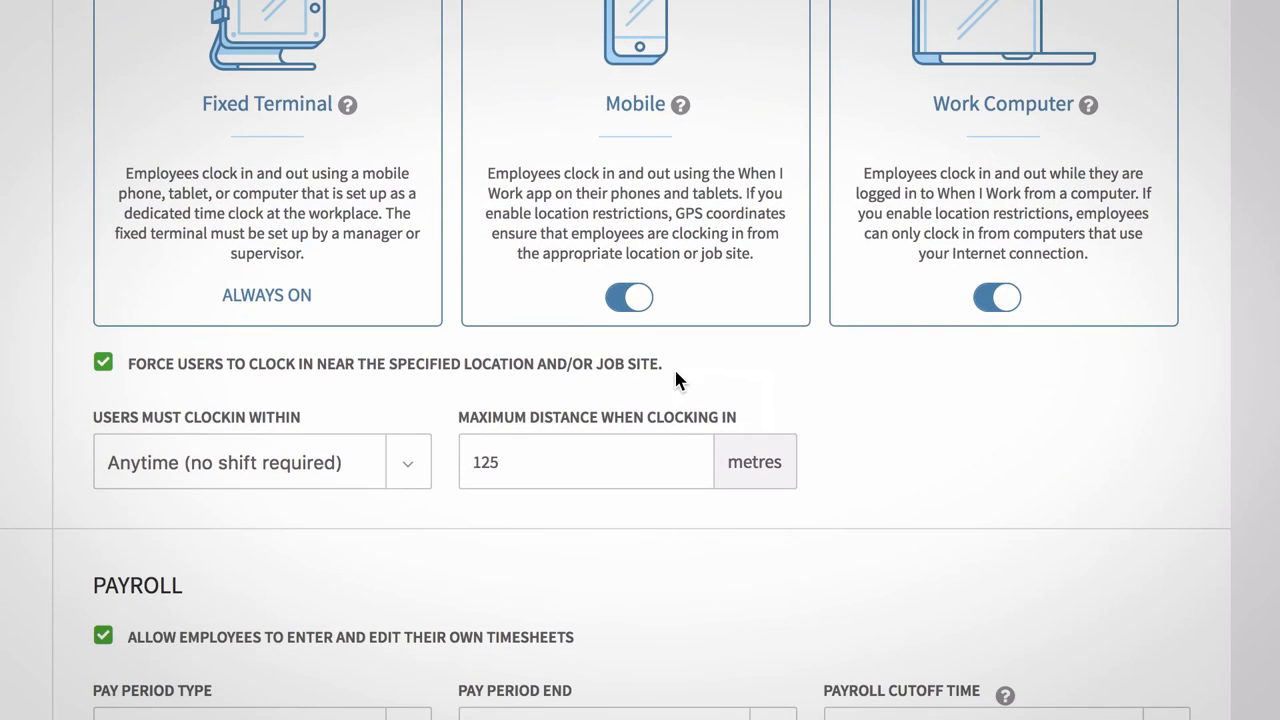
left_click(586, 462)
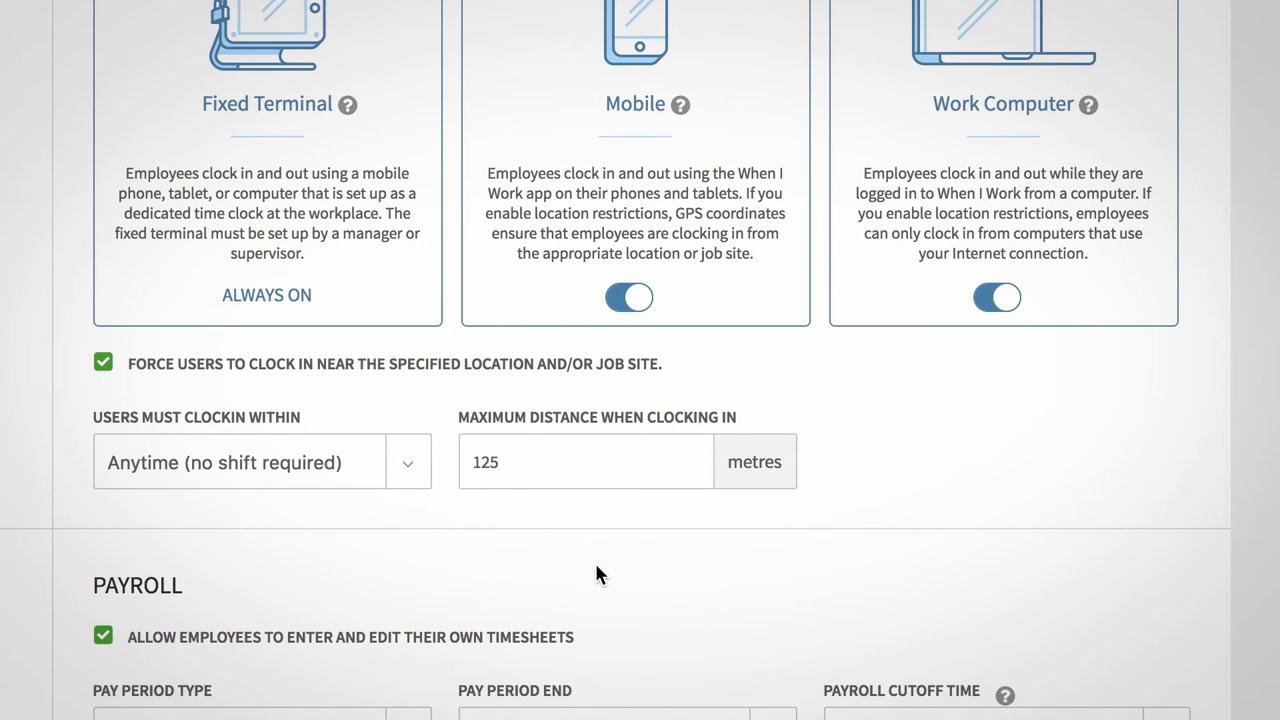
left_click(260, 462)
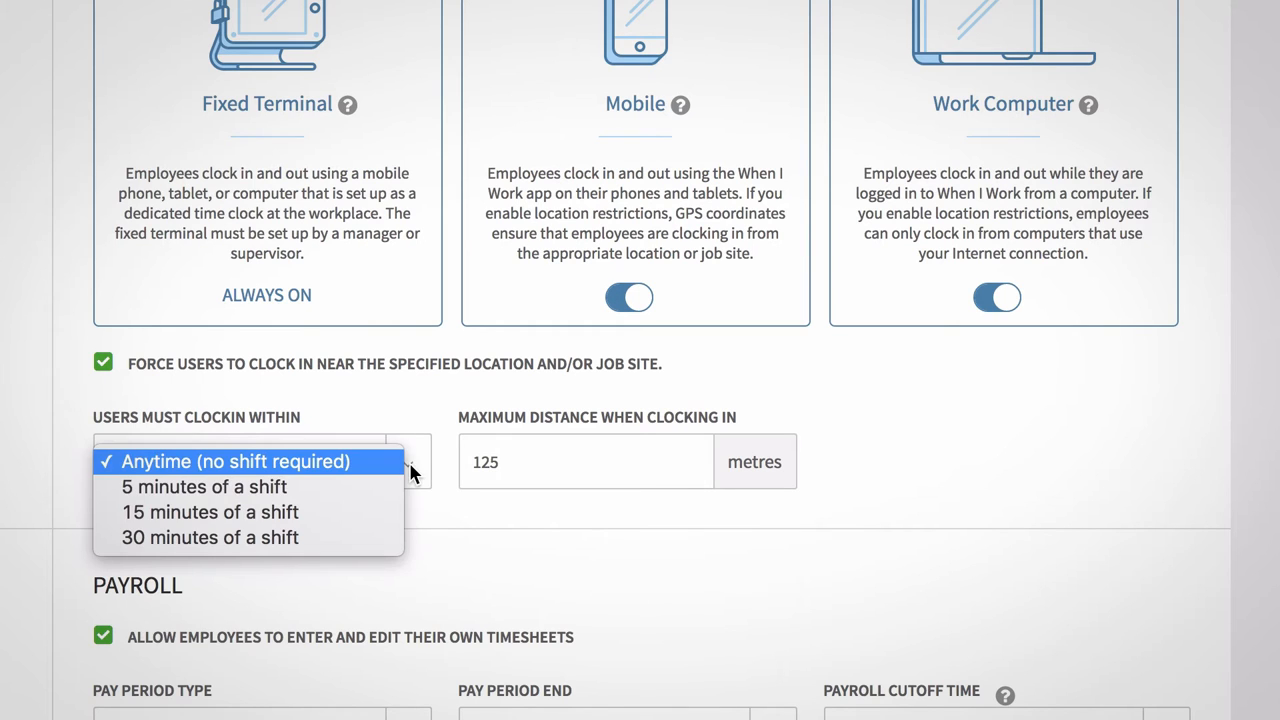
mouse_move(363, 512)
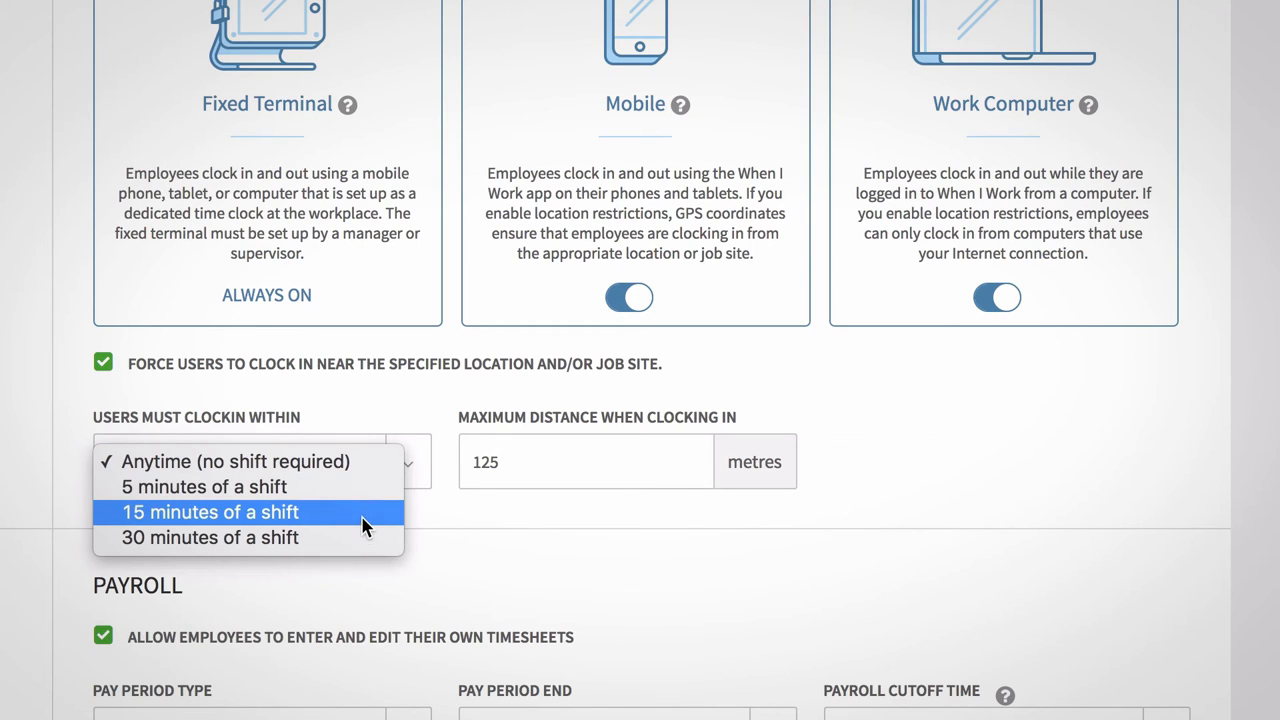
mouse_move(362, 517)
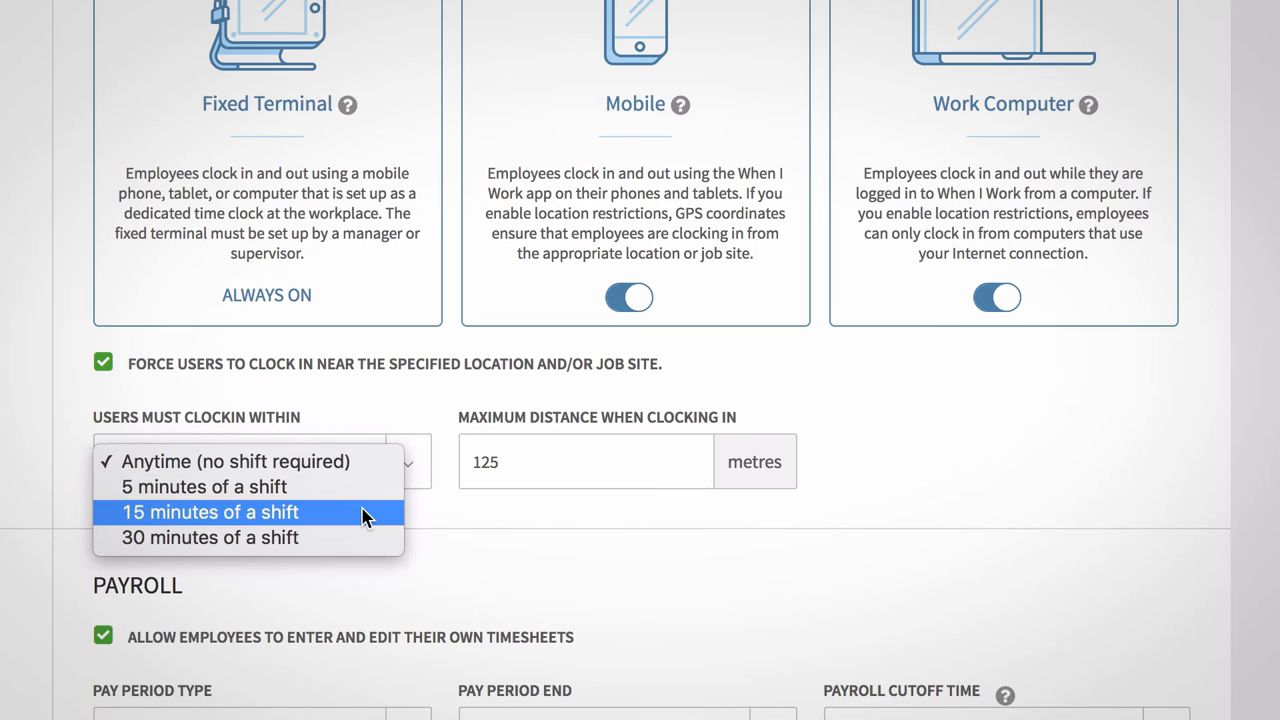
mouse_move(350, 461)
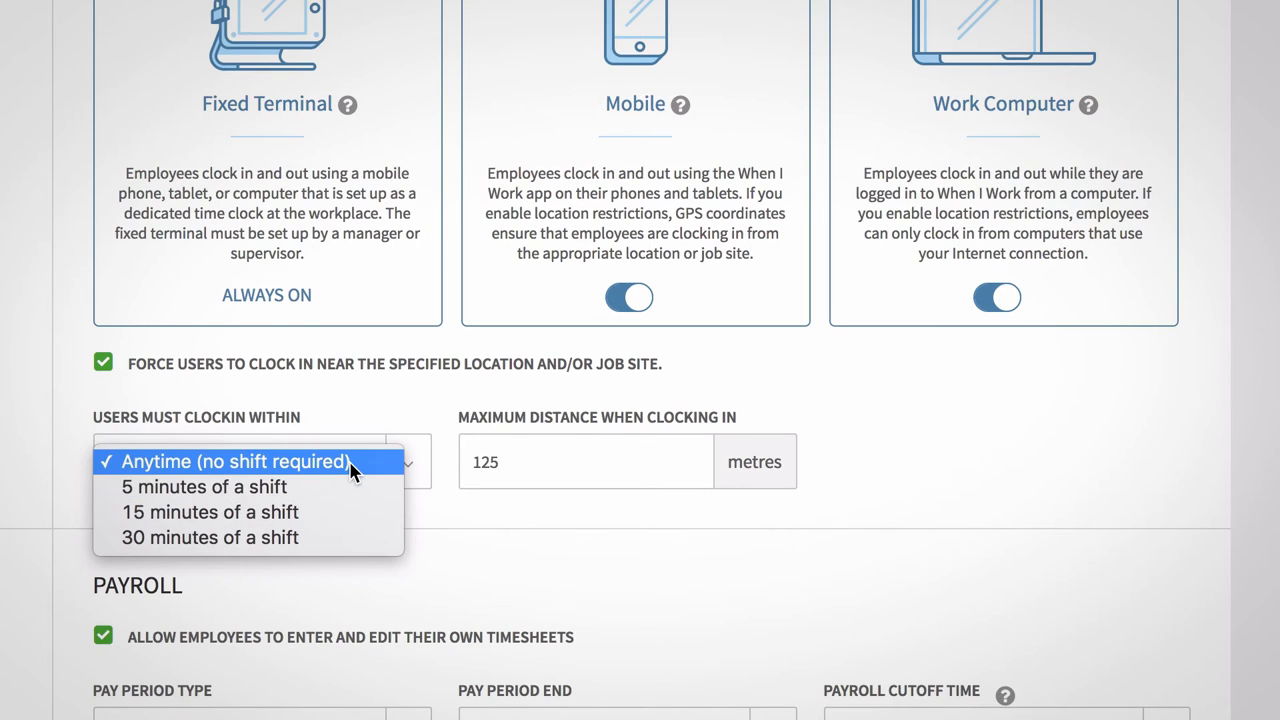
left_click(234, 461)
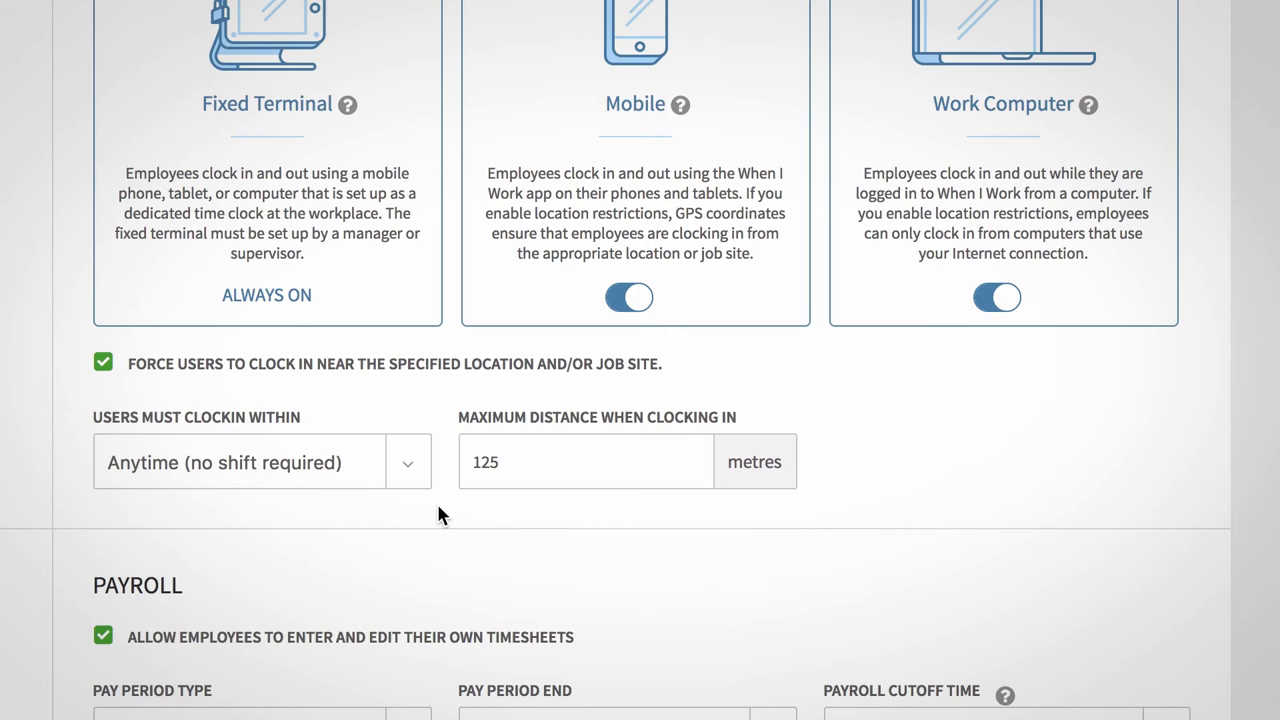
scroll("down", 3)
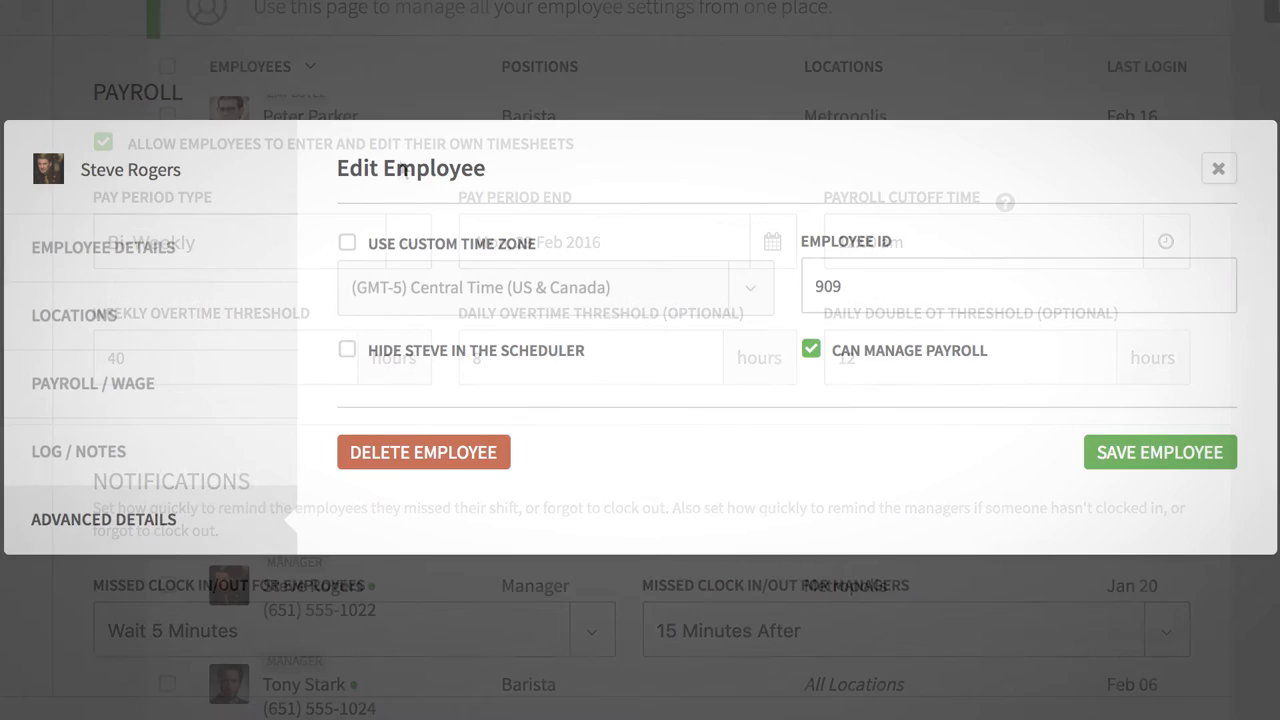
Step: Show the Pay Period Type choices: Bi-Weekly, Weekly, Bi-Monthly and Monthly
left_click(1218, 168)
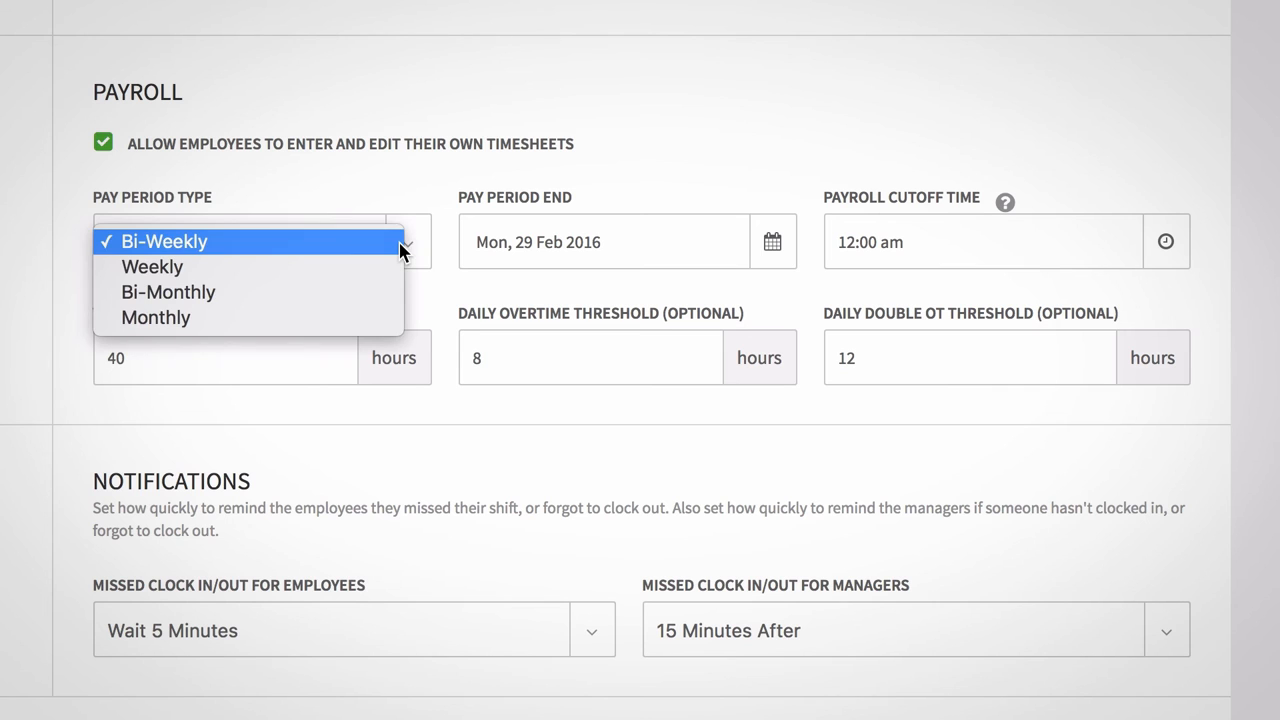
Step: Keep the Bi-Weekly pay period and save a 12:00a payroll cutoff time
left_click(163, 241)
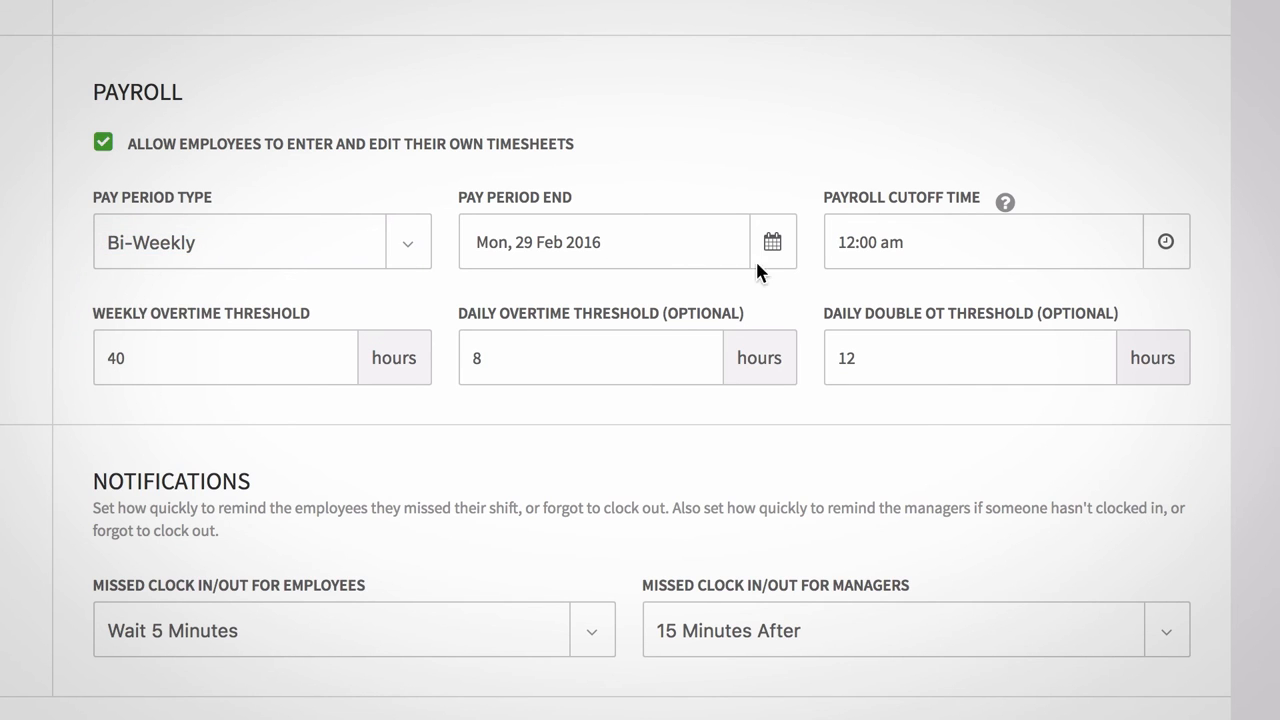
mouse_move(955, 248)
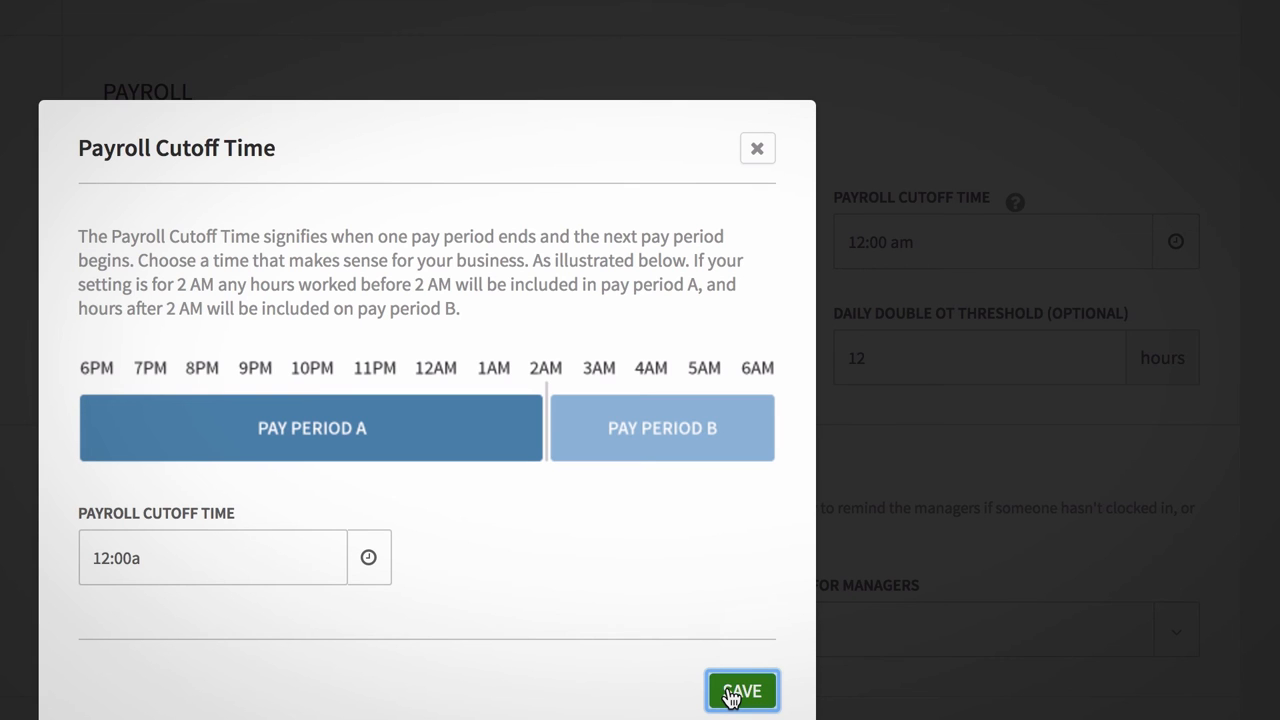
left_click(742, 690)
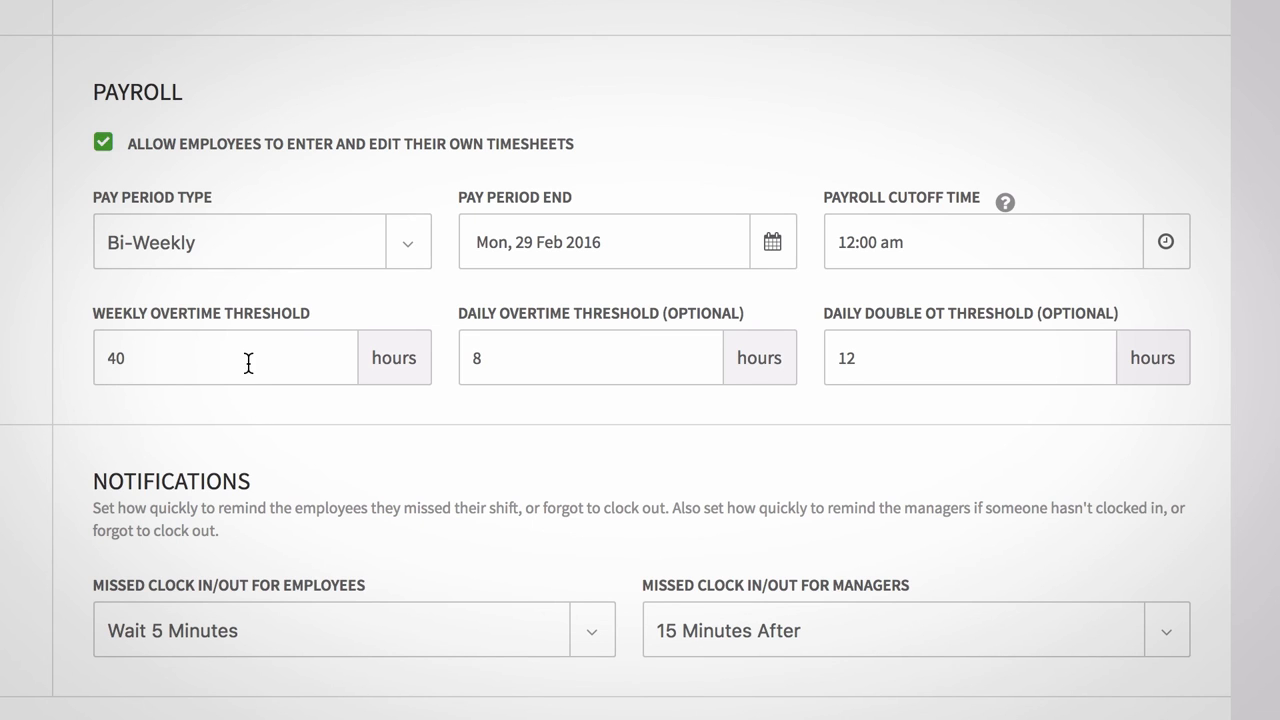
mouse_move(570, 371)
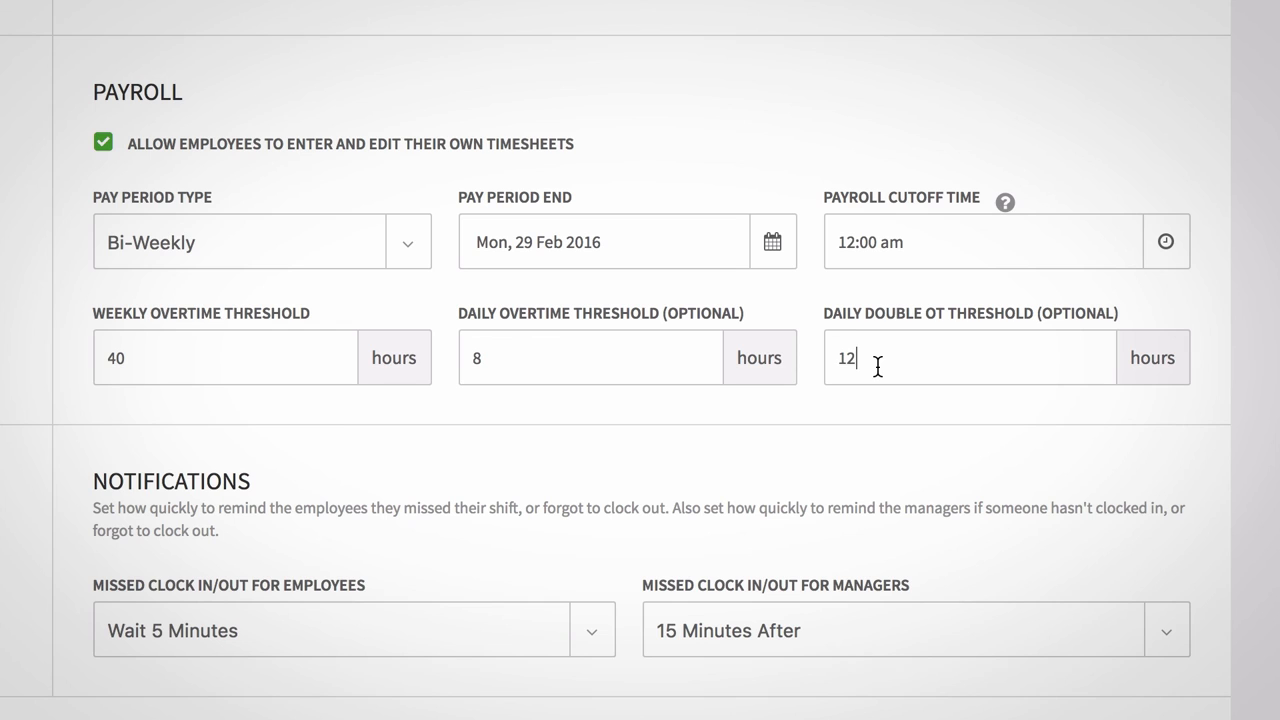
Step: Set Daily Double OT Threshold to 24 and show employees' missed clock in/out reminder options
type("24")
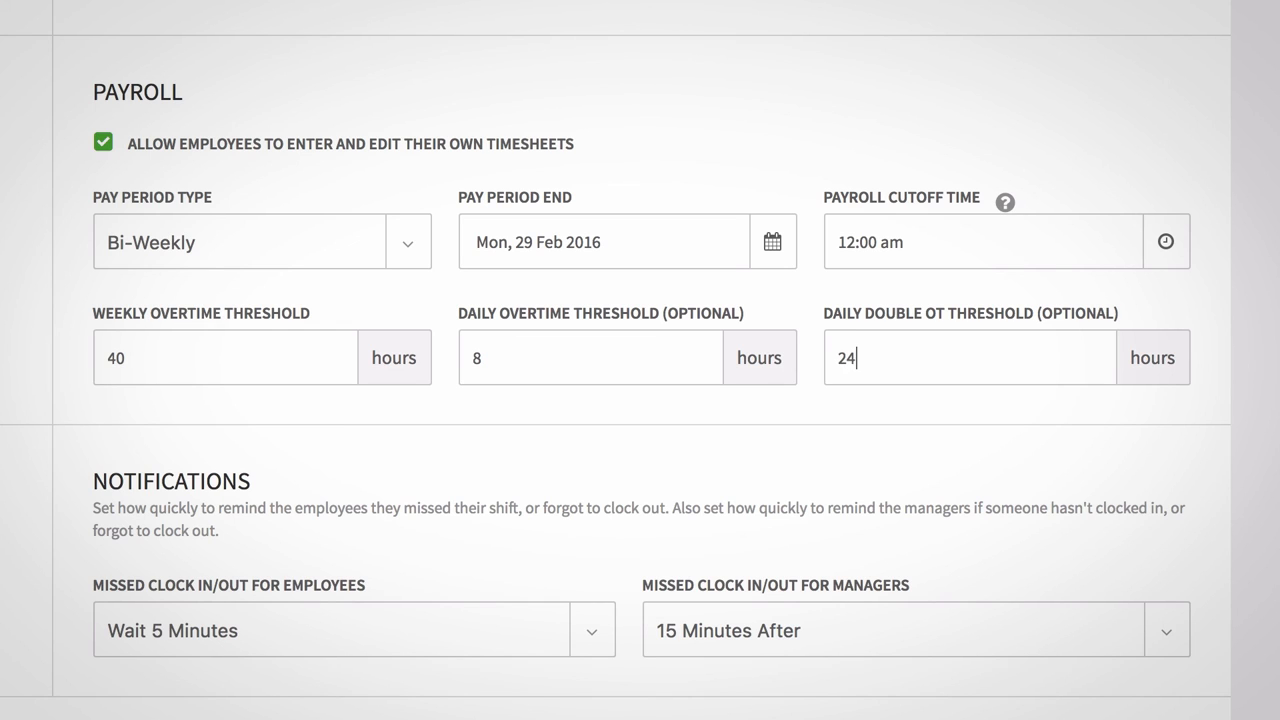
mouse_move(783, 467)
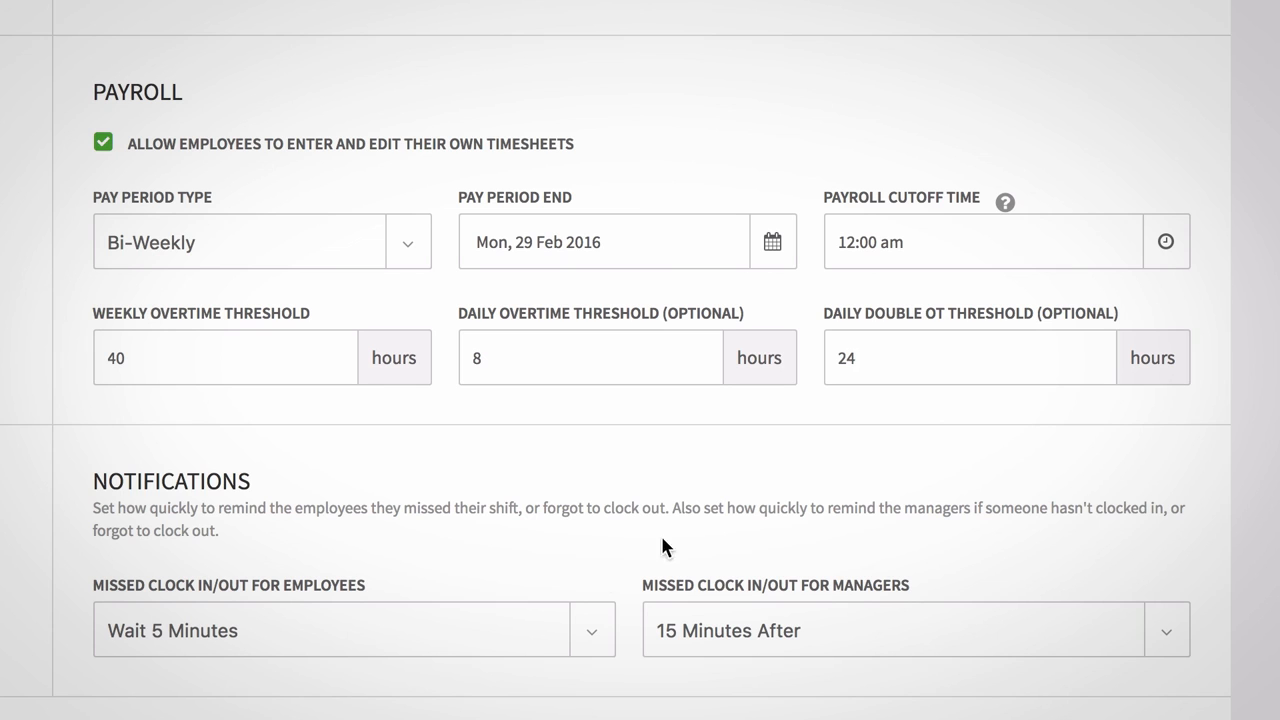
left_click(354, 630)
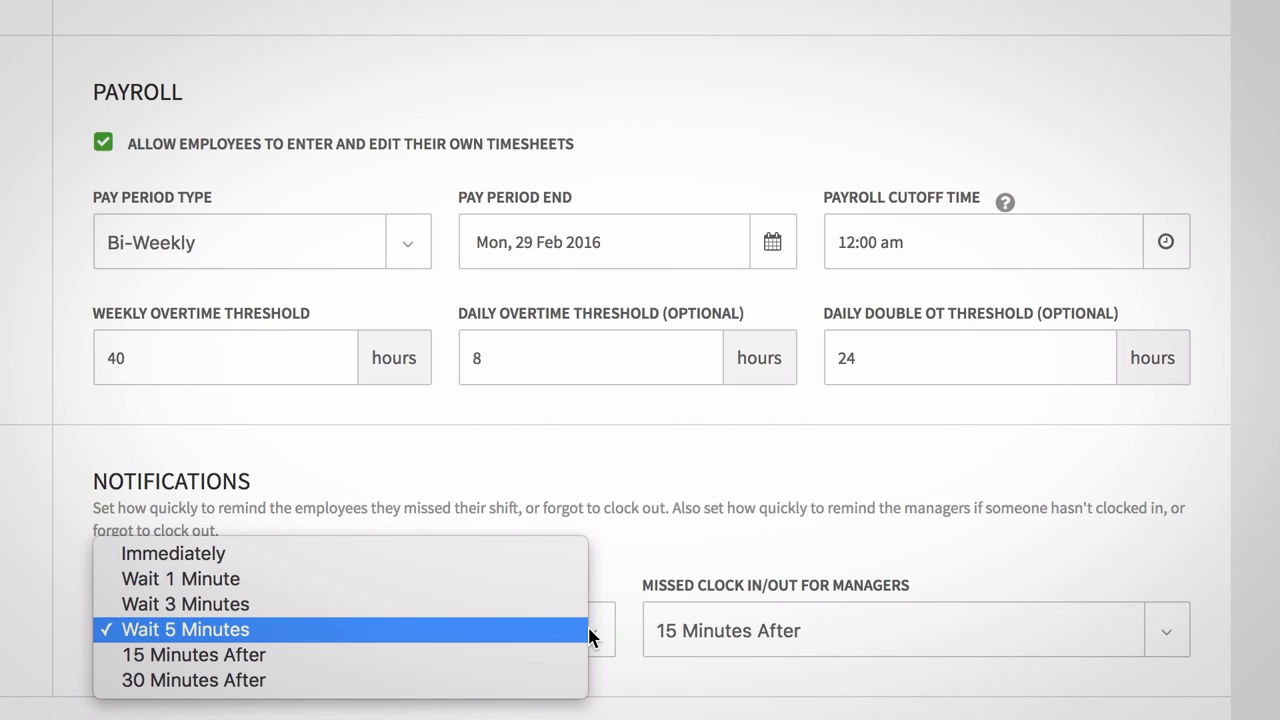
mouse_move(934, 548)
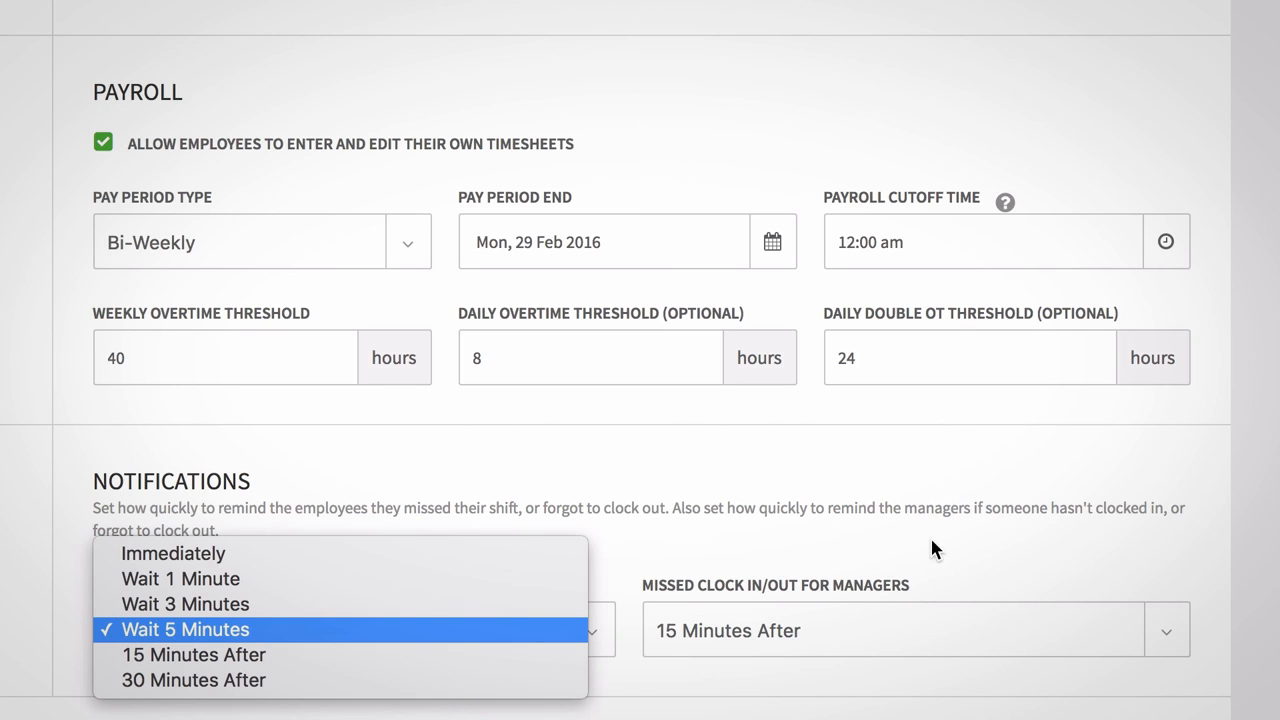